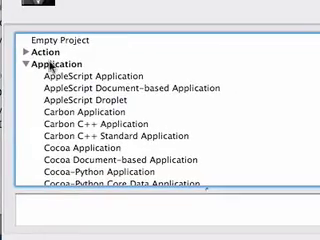
scroll(down, 3)
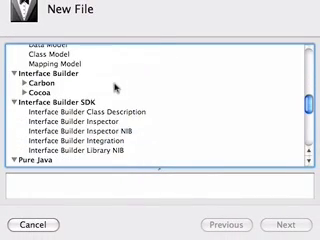
scroll(down, 3)
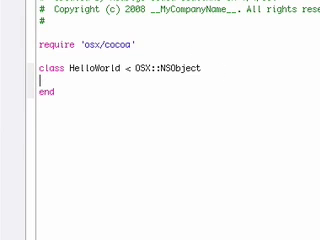
text(include)
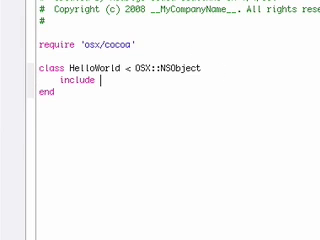
text(OSX)
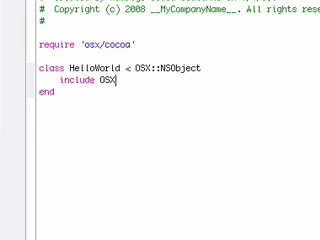
text(ib_)
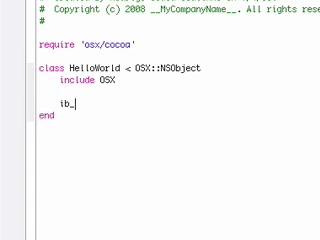
text(_outlet)
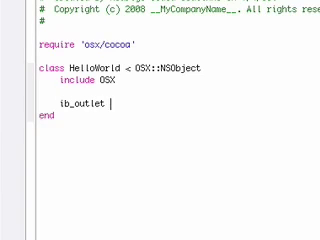
text(:textField)
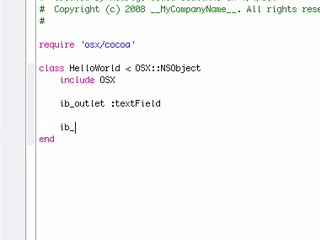
text(action :)
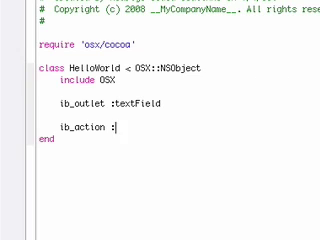
text(:saySomething do)
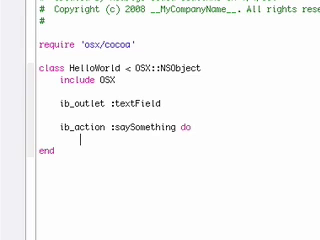
text(say)
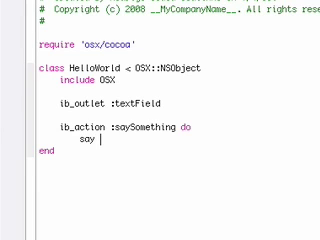
text(@)
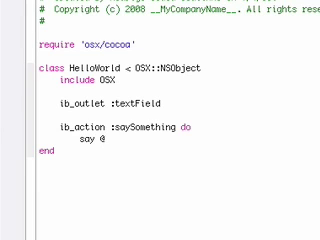
text(textField.)
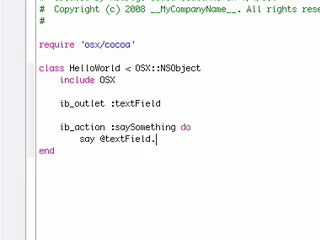
text(.stringValu)
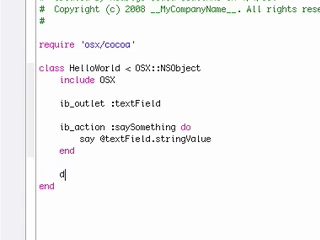
text(ef say(str)
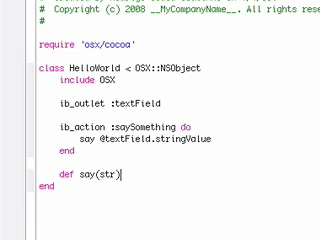
text(puts)
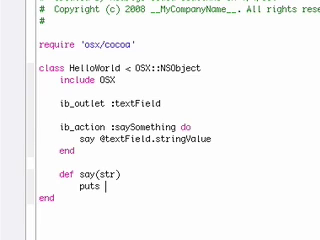
text(str)
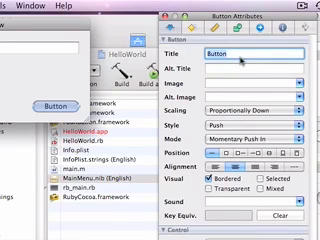
text(Say)
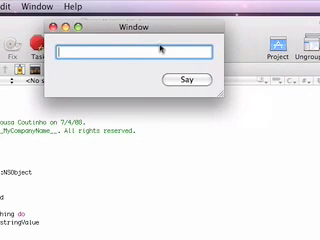
text(Hello)
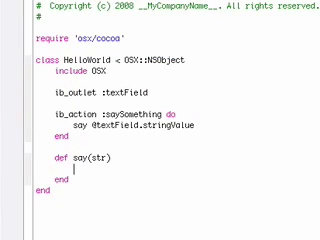
text(voice =)
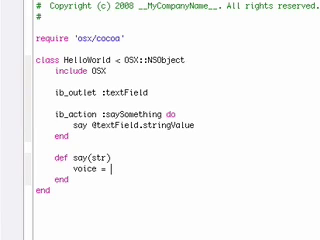
text(NSS)
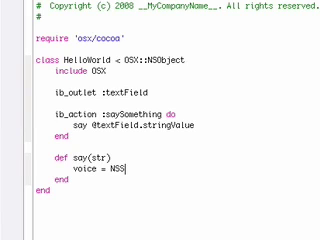
text(pe)
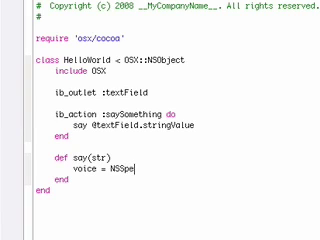
text(echSynt)
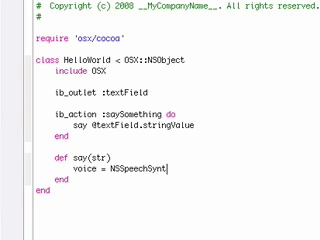
text(hesizer.)
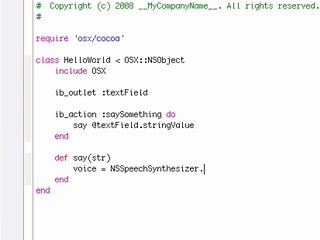
text(default)
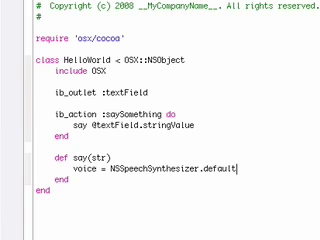
text(Voice)
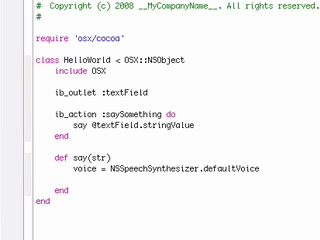
text(synth =)
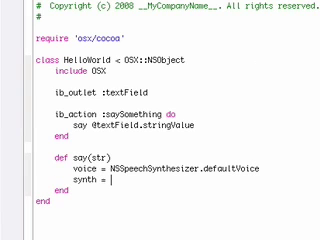
text(NS)
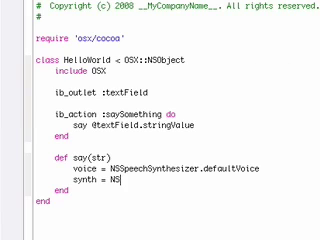
text(peechSynthesizer.alloc)
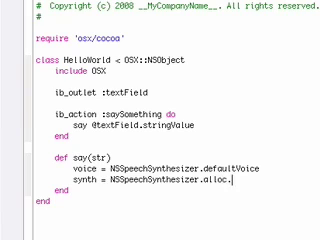
text(.initWithVoice voice)
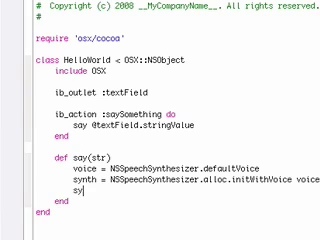
text(nth.startSpeakingString s)
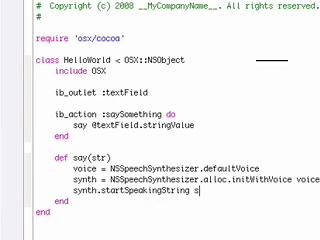
text(tr)
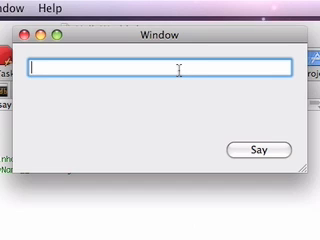
text(Hello Worl)
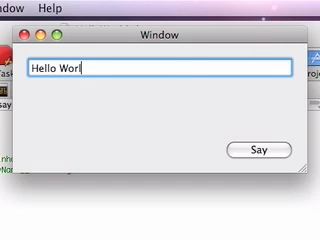
text(d)
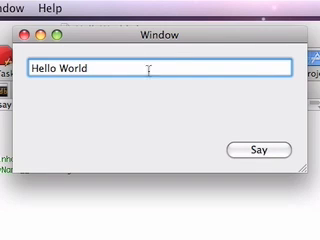
text(Thanks f)
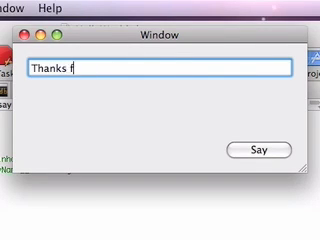